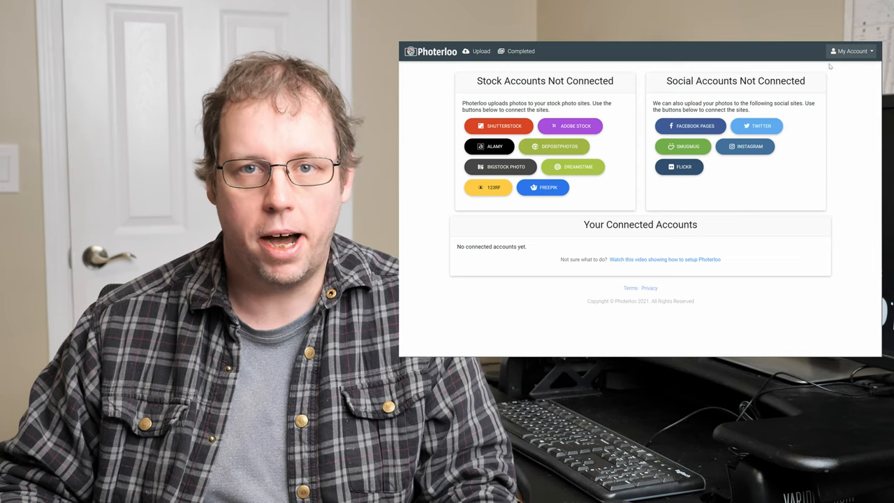
Begin connecting a Facebook Pages account from the Photerloo link-accounts page
click(851, 51)
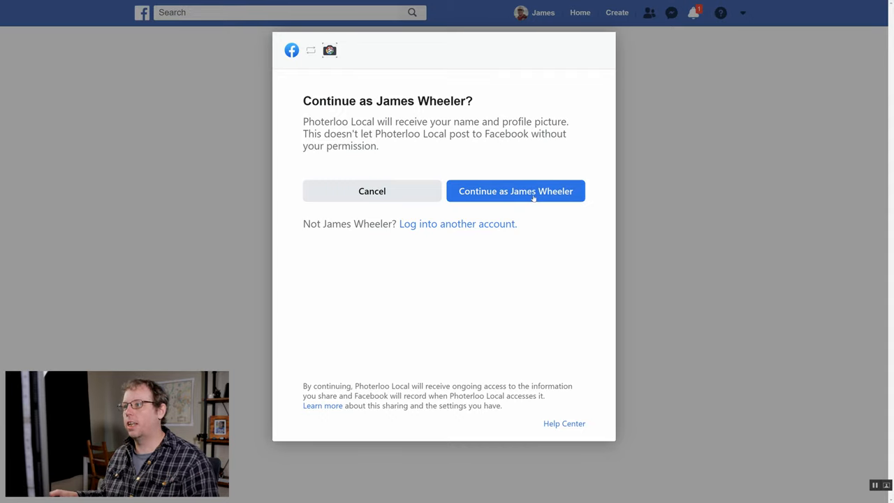
Grant Photerloo Local Facebook access to the photos Page and accept the requested permissions
click(515, 191)
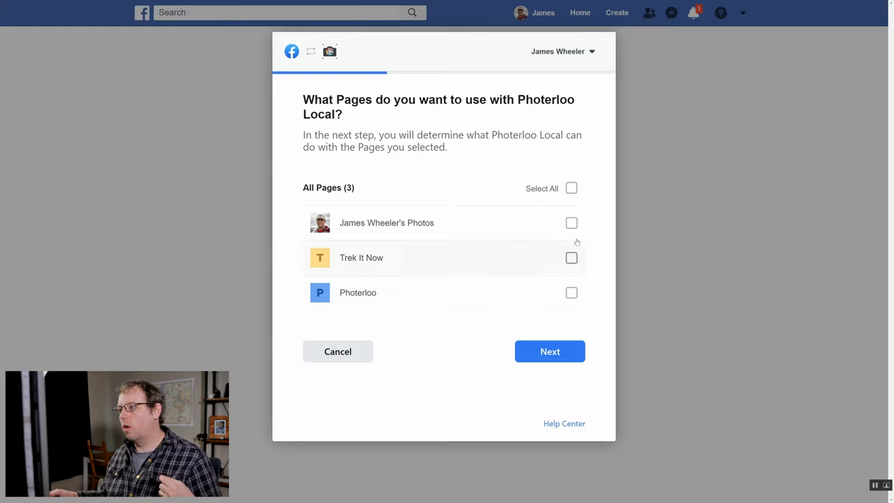
click(571, 222)
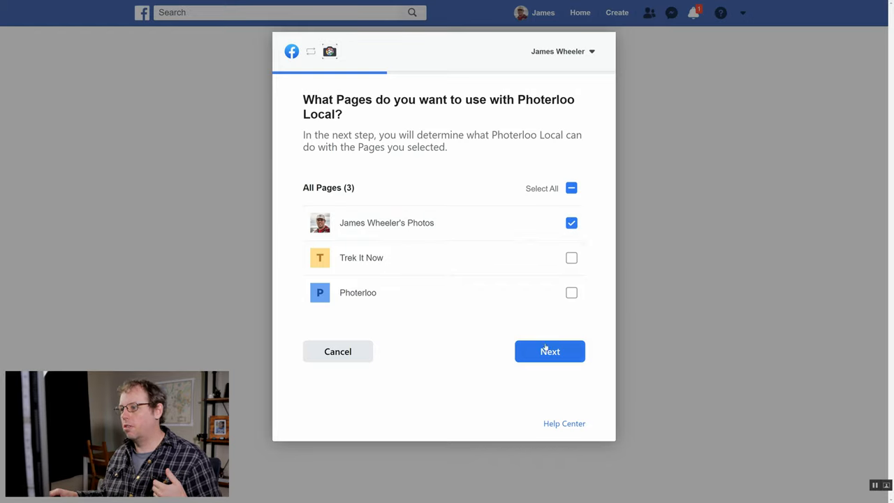
click(550, 351)
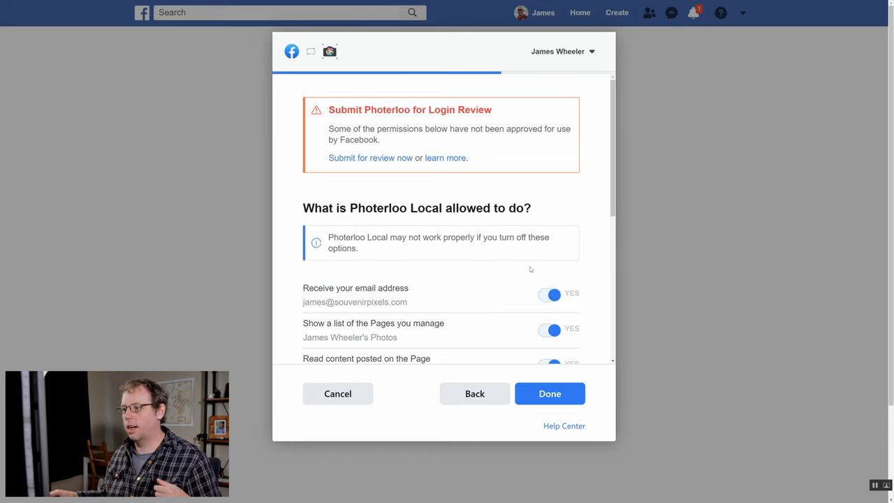
scroll(down, 3)
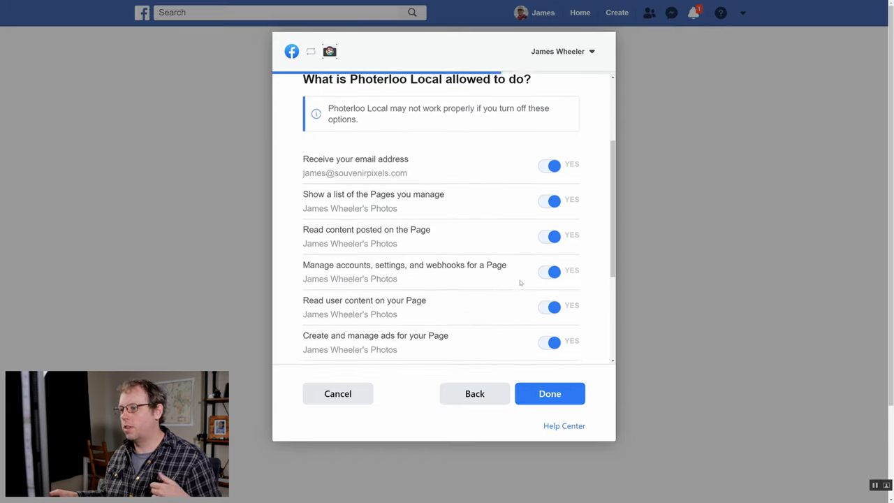
scroll(down, 3)
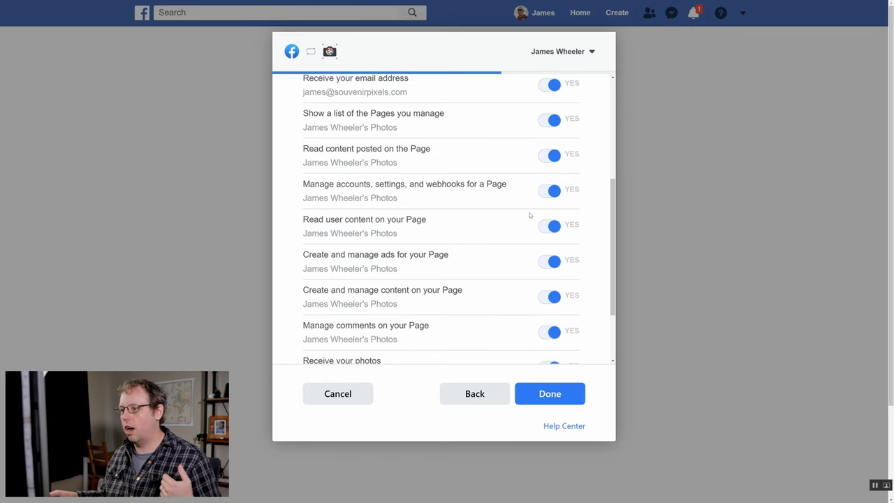
scroll(down, 3)
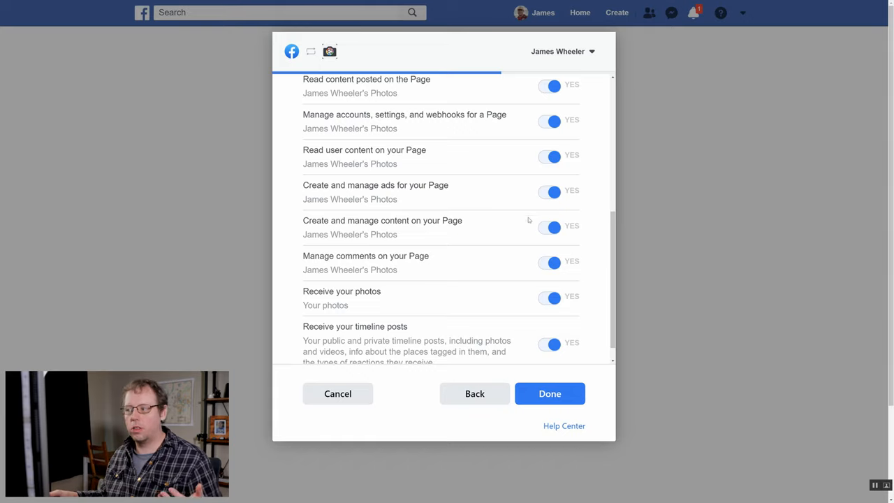
click(549, 393)
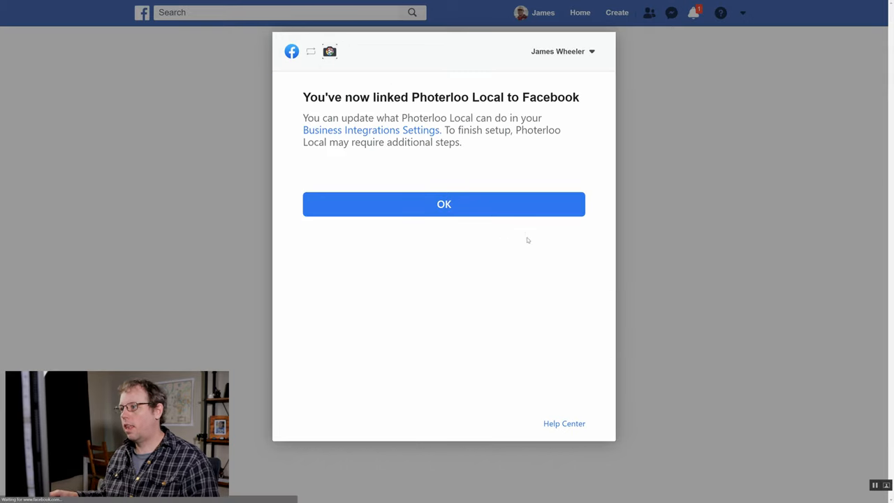
click(443, 204)
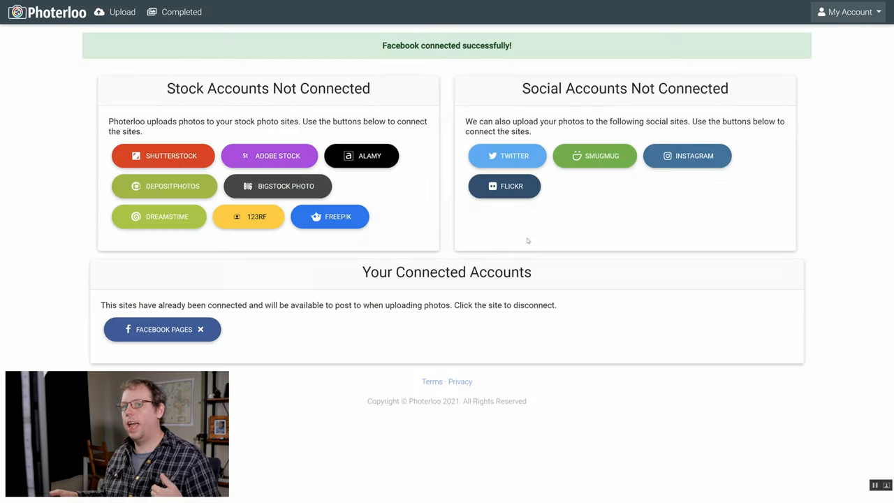
Save James Wheeler's Photos as the default Facebook upload page
click(162, 329)
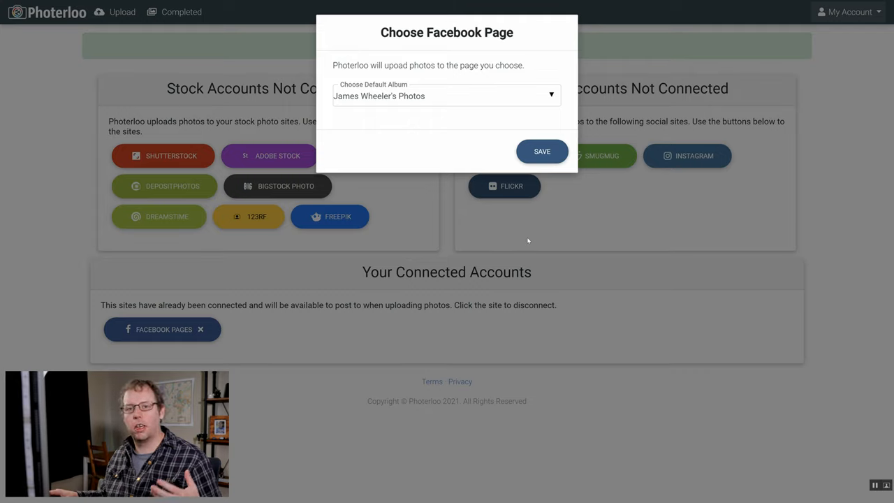
click(446, 96)
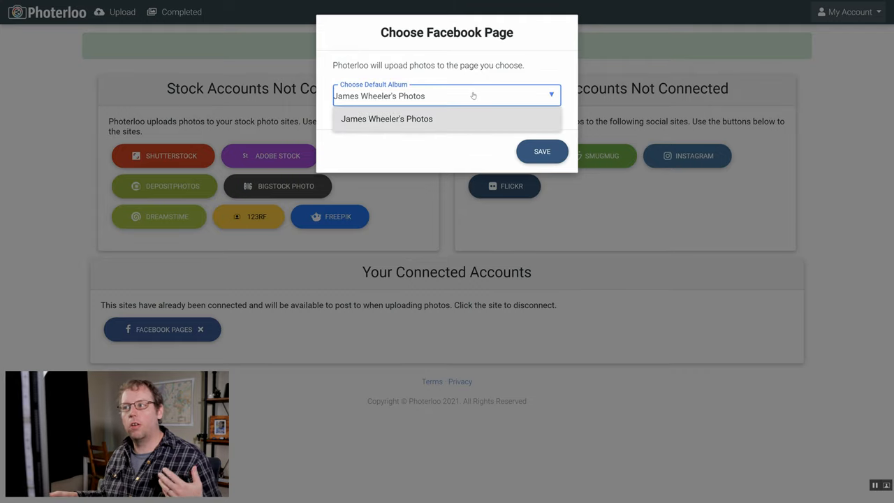
click(386, 118)
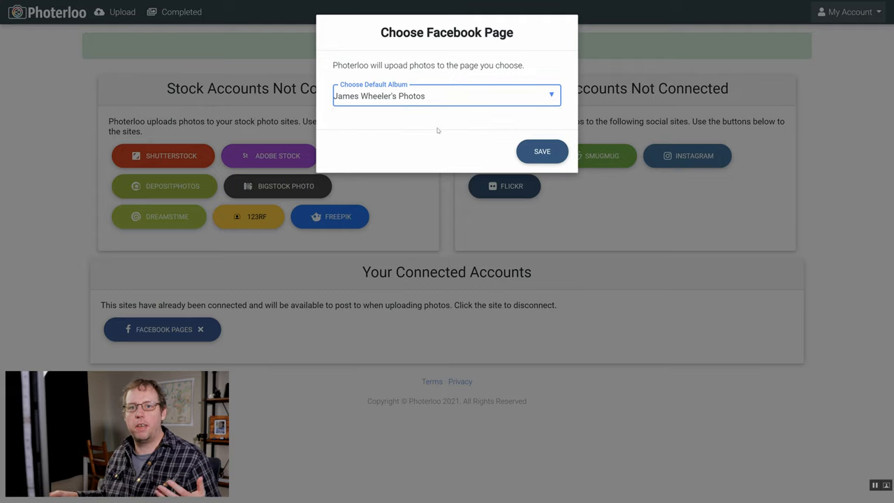
click(541, 150)
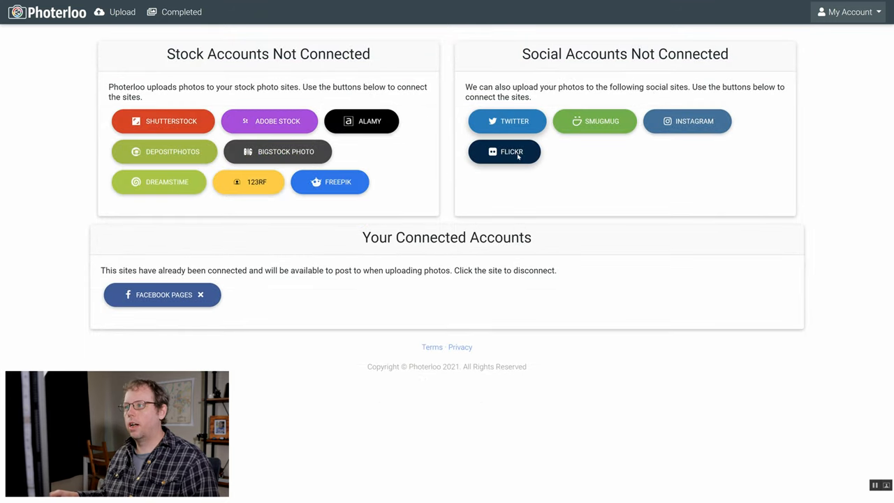
Connect Twitter by authorizing the Photerloo Local Development app
click(506, 121)
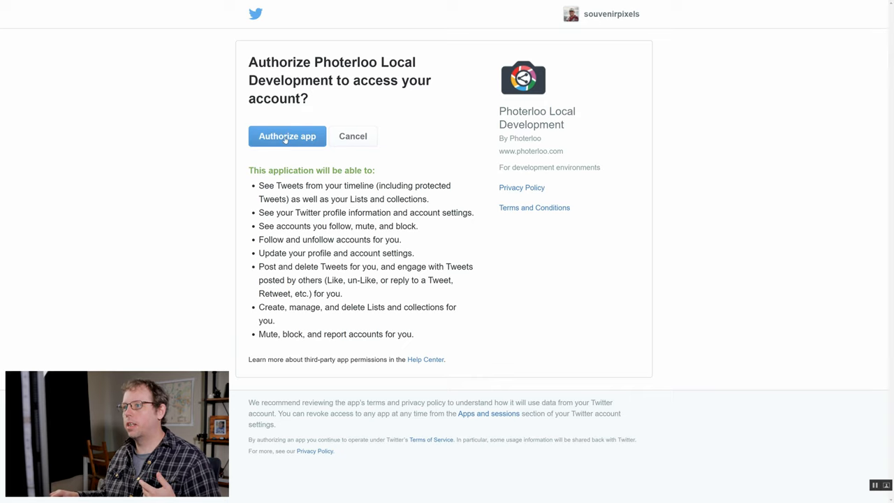
click(286, 136)
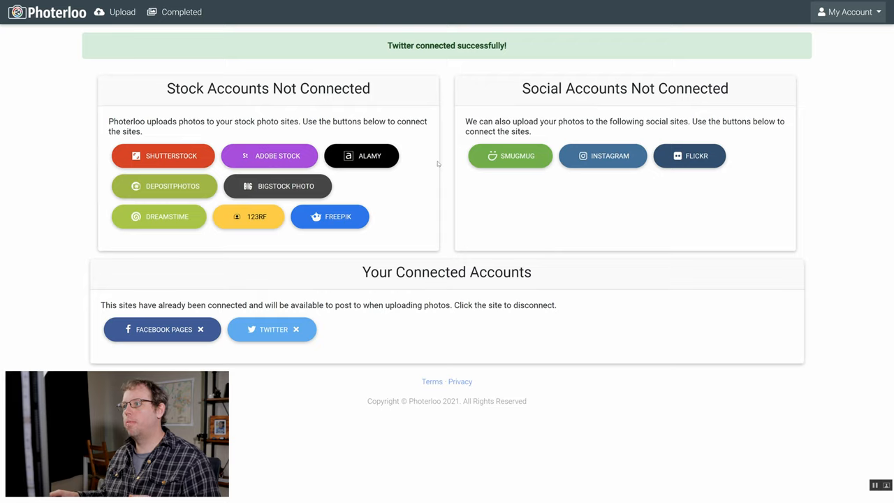
mouse_move(455, 59)
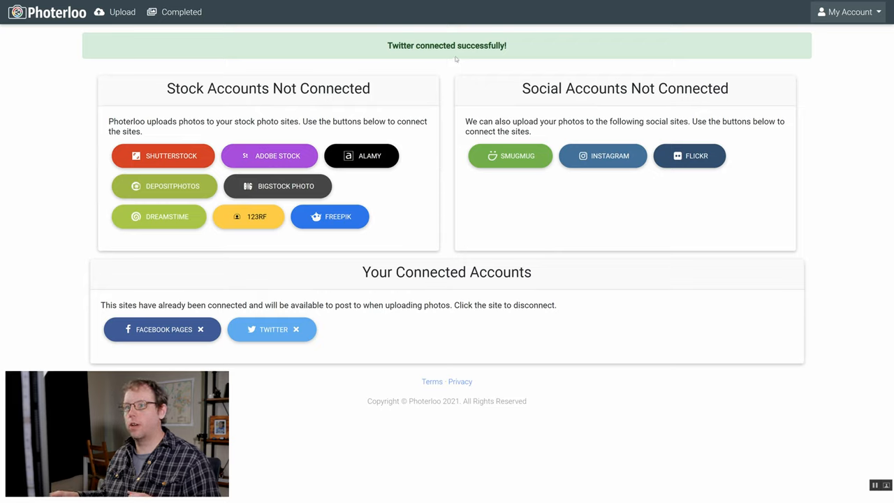
Connect SmugMug by logging in with the account email and password
click(510, 156)
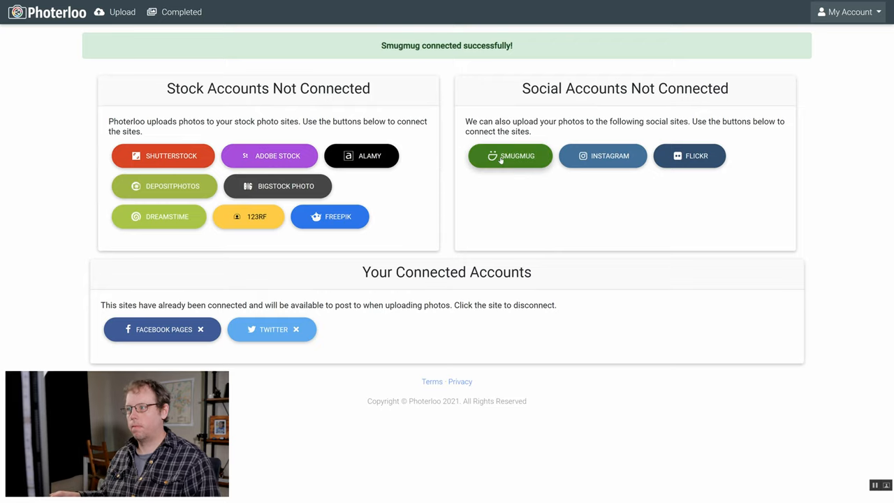
mouse_move(507, 179)
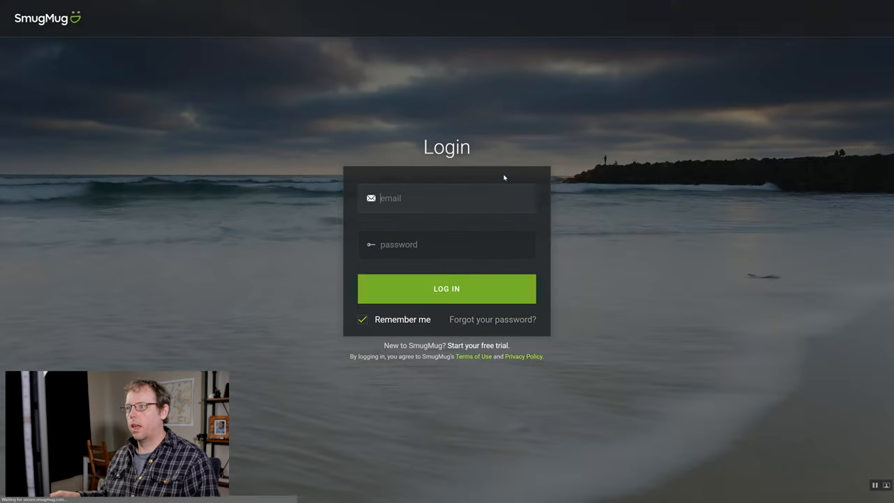
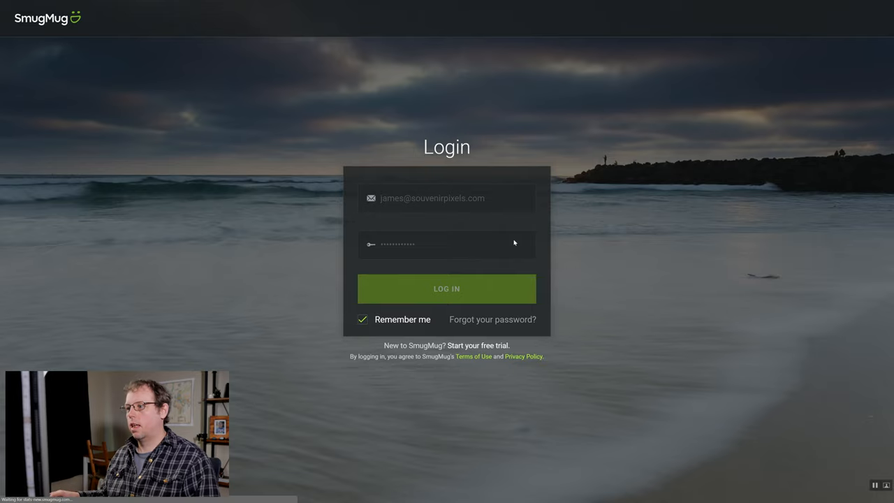
click(446, 288)
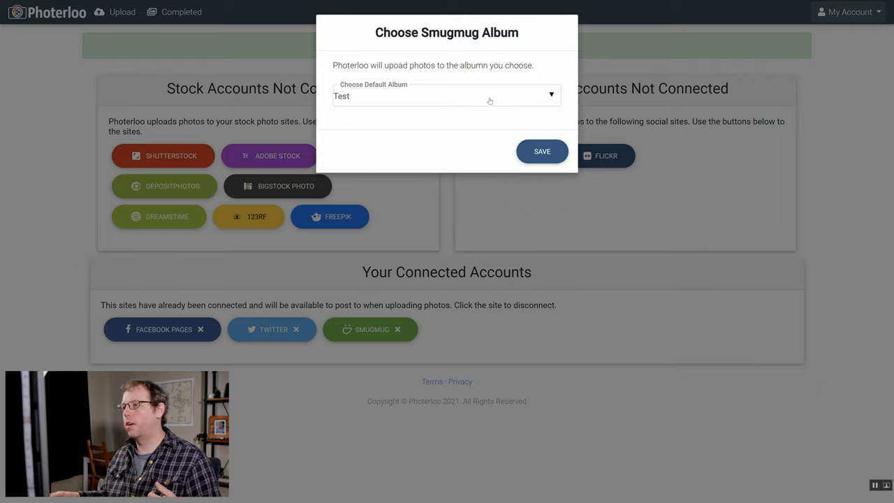
Save Hawaii-travel-stock-photos as the default SmugMug album
click(446, 95)
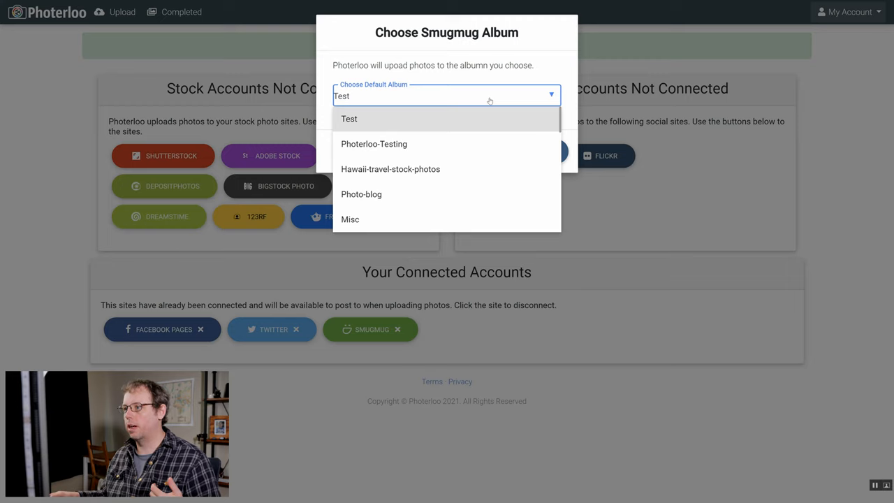
click(389, 169)
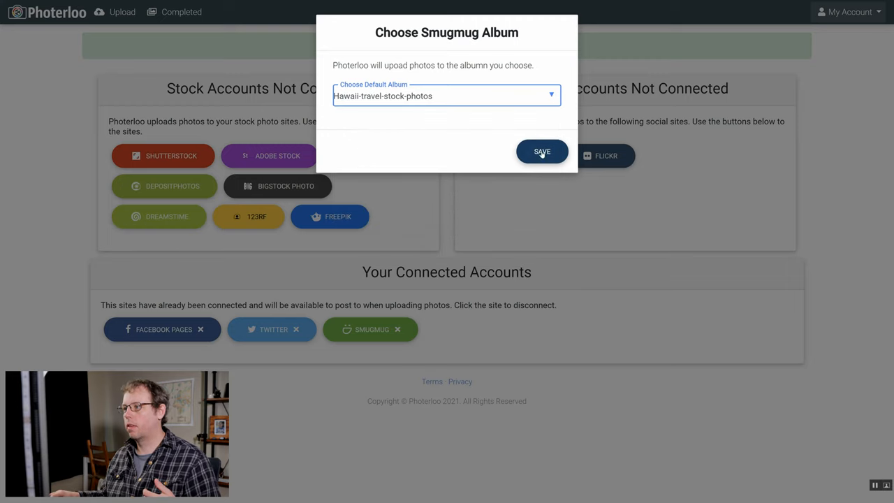
click(542, 152)
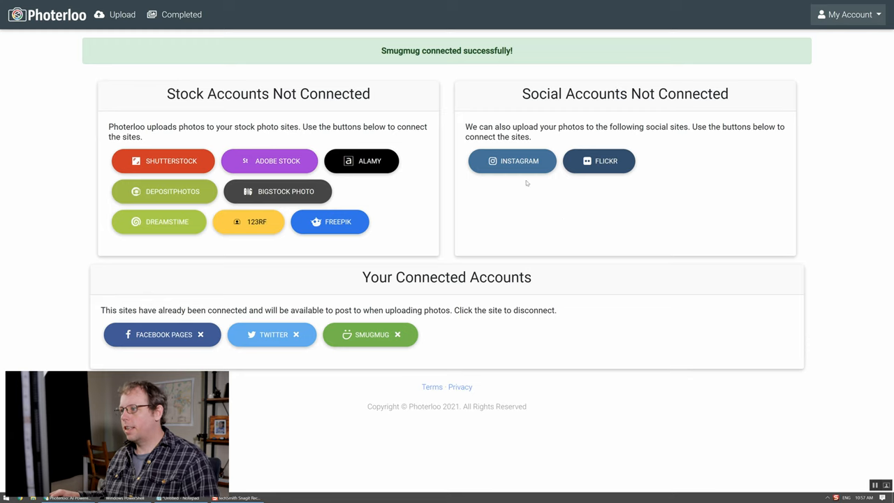
Connect Instagram, bringing up the Install Photerloo Mobile App notice
click(512, 160)
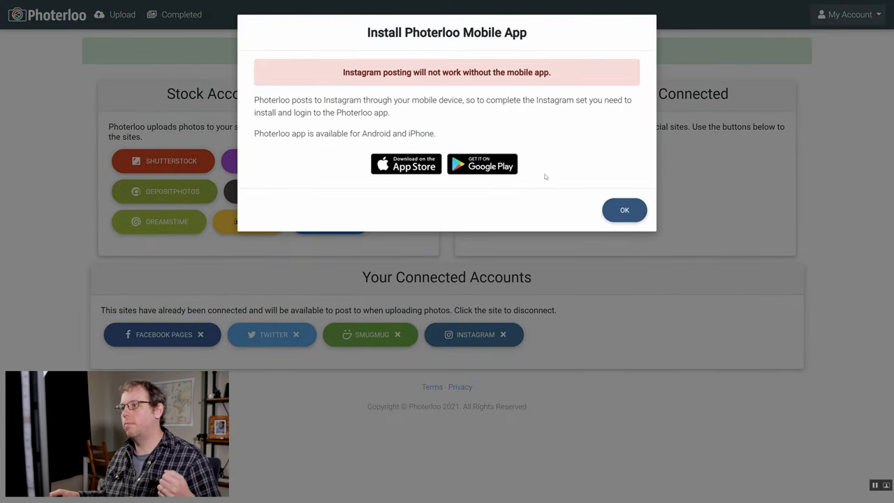
mouse_move(537, 152)
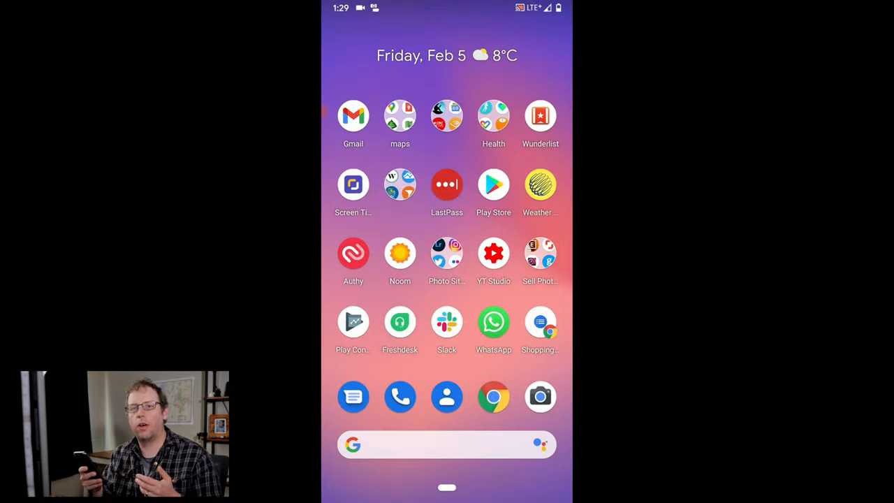
Search Play Store for 'photerloo' and install Photerloo - Share and sell your photos
click(493, 184)
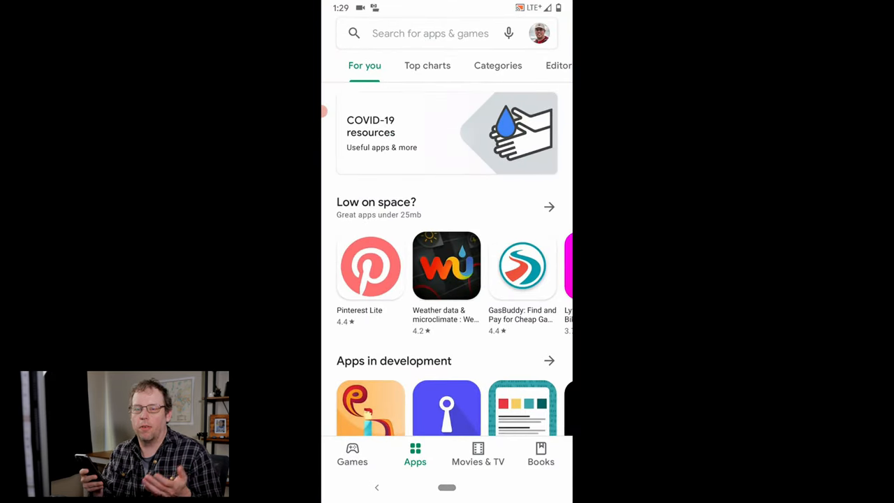
click(429, 33)
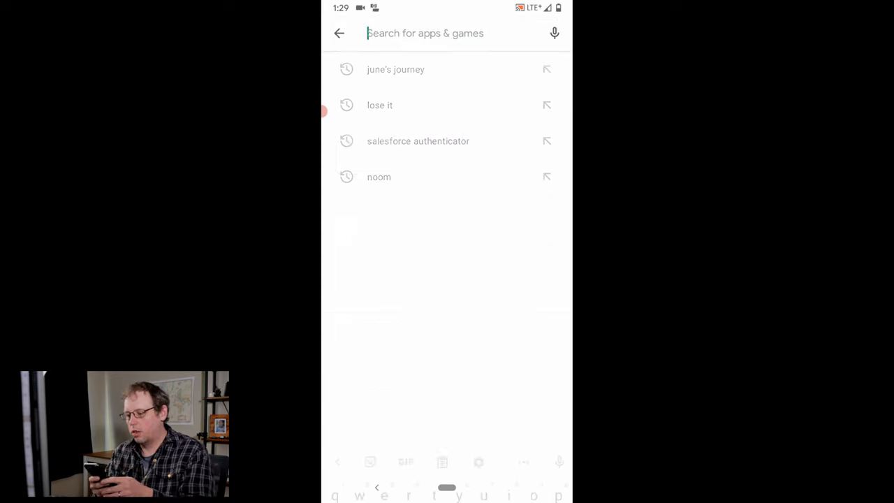
text(pho)
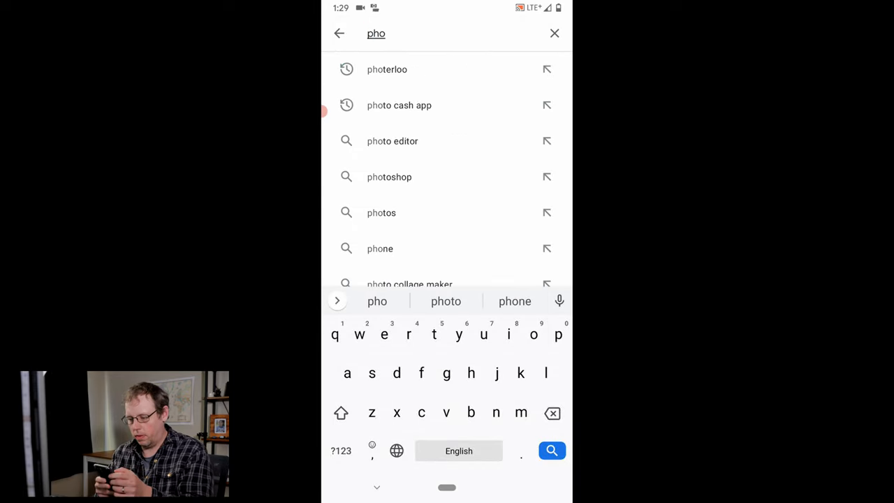
click(386, 70)
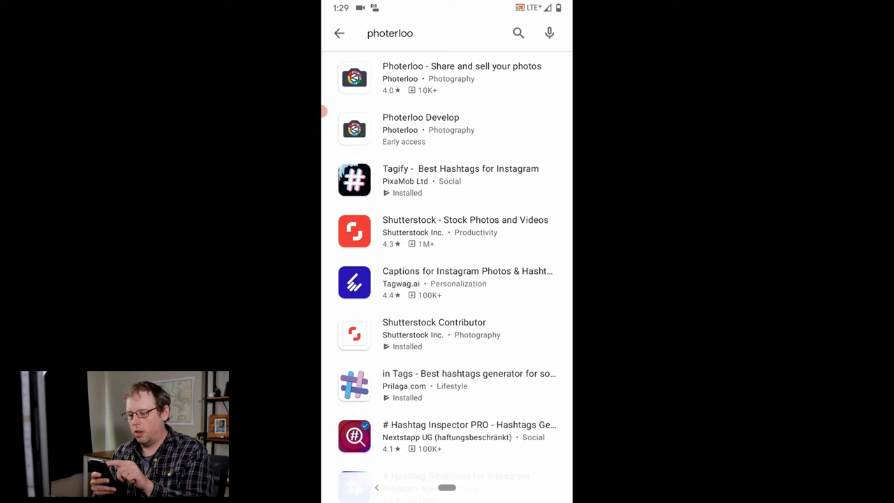
click(460, 77)
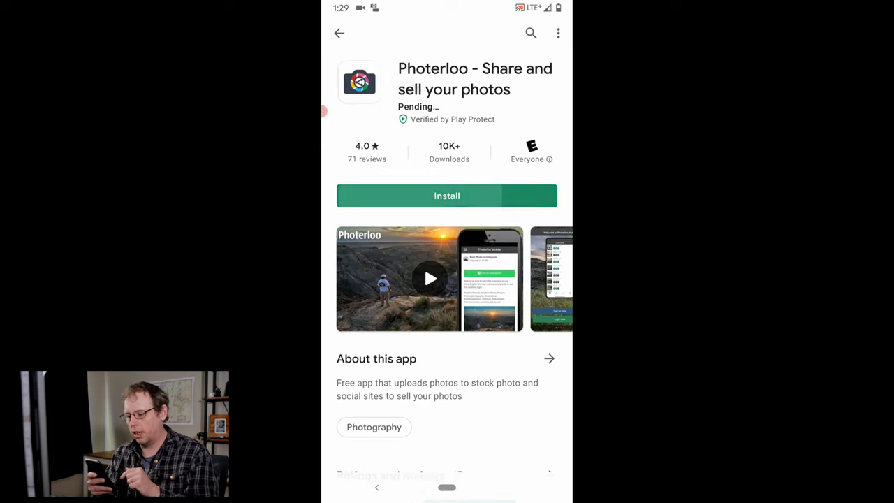
click(446, 195)
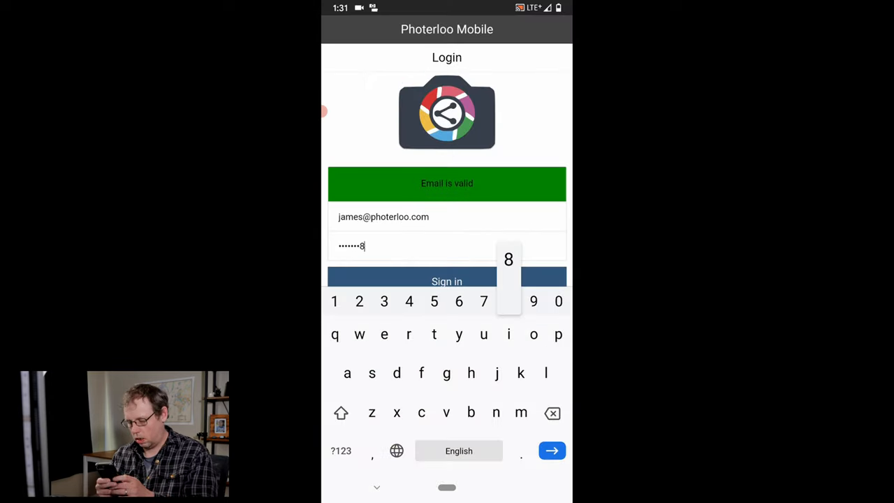
Sign in to the Photerloo Mobile app with the account email and password
click(446, 281)
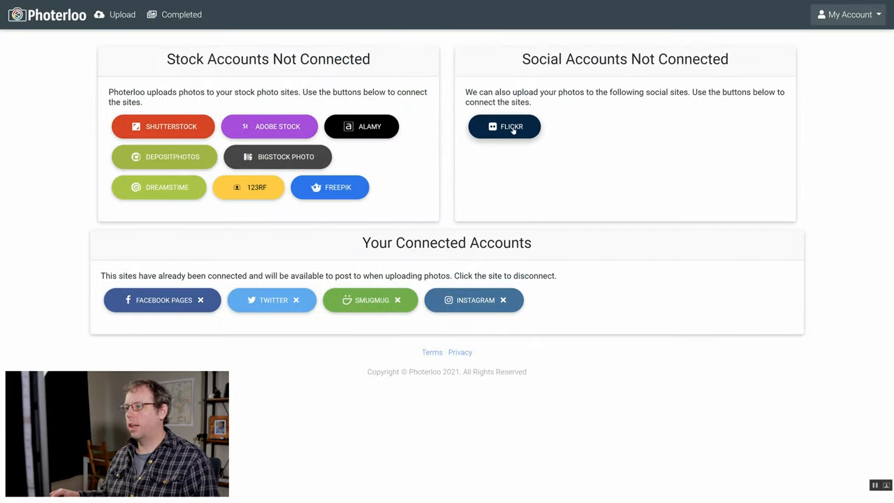
mouse_move(564, 147)
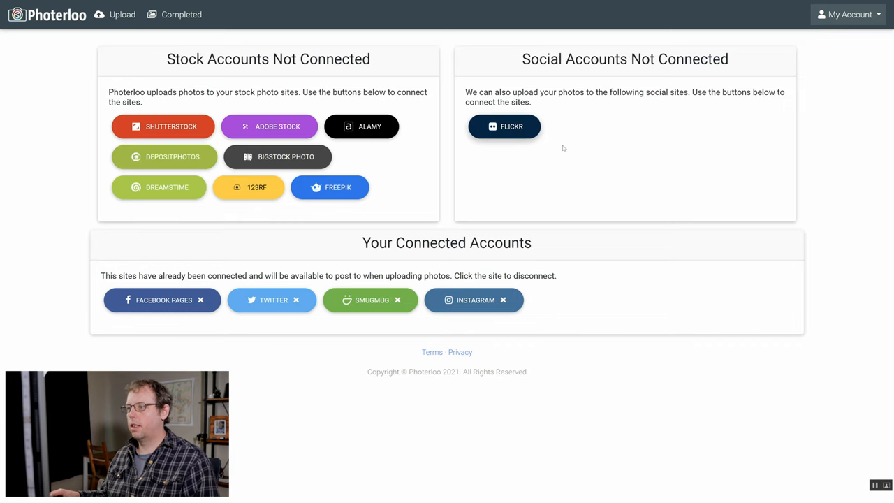
Connect Flickr by authorizing Photerloo, then return the page to full screen
click(504, 126)
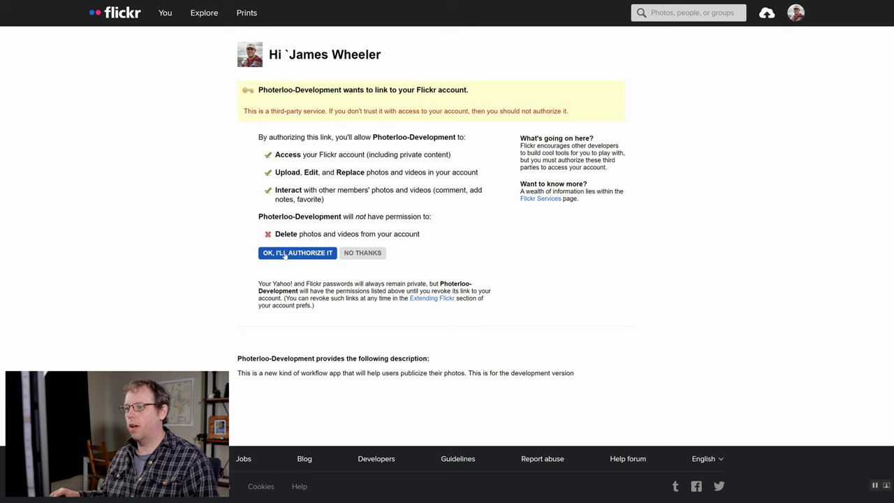
click(297, 252)
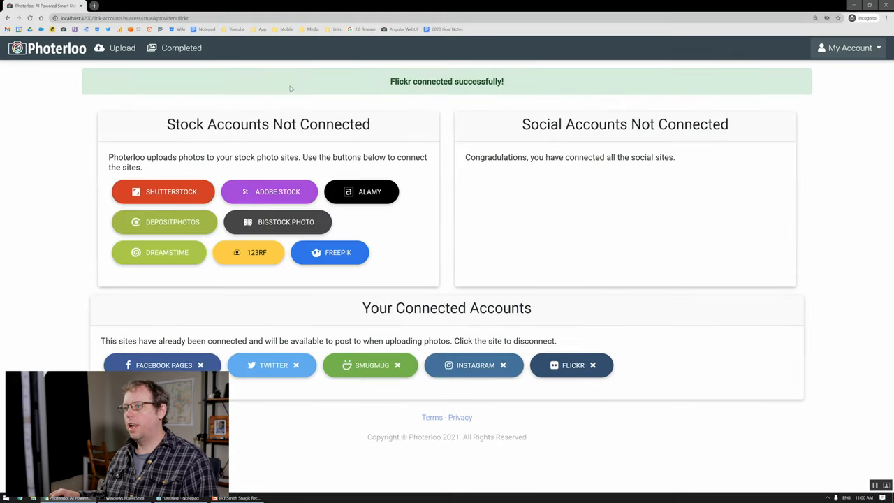
key(f11)
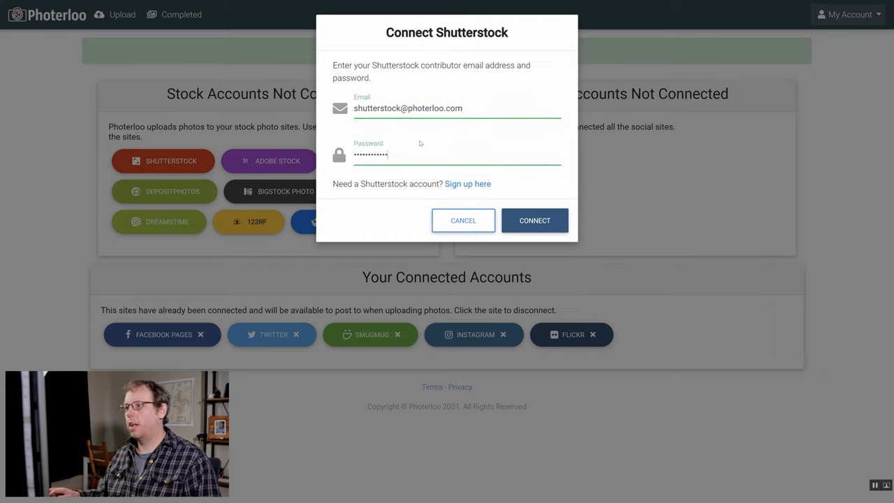
Submit the Shutterstock contributor email and password in the Connect Shutterstock dialog
click(534, 220)
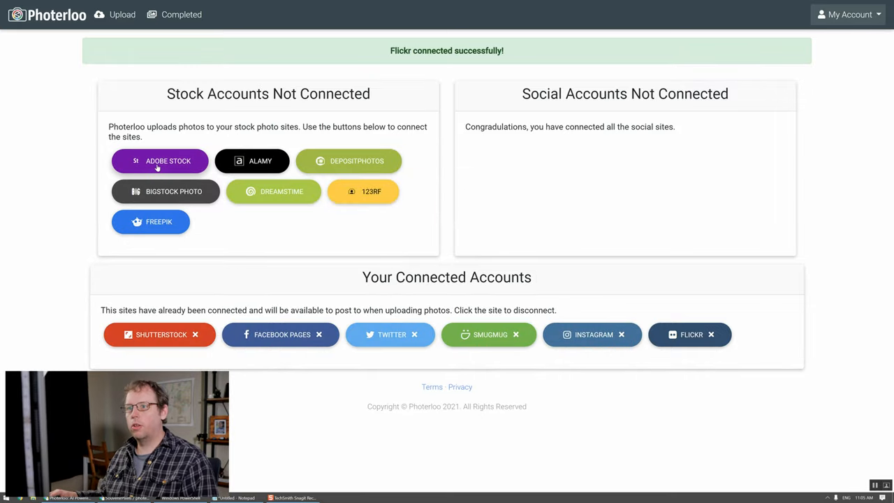
Start connecting Adobe Stock and open the Adobe sign-in link to find FTP credentials
click(159, 161)
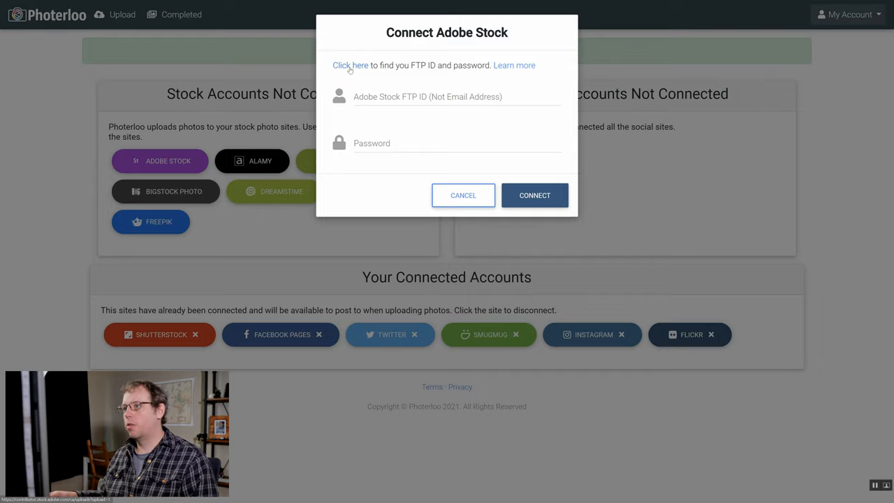
click(349, 65)
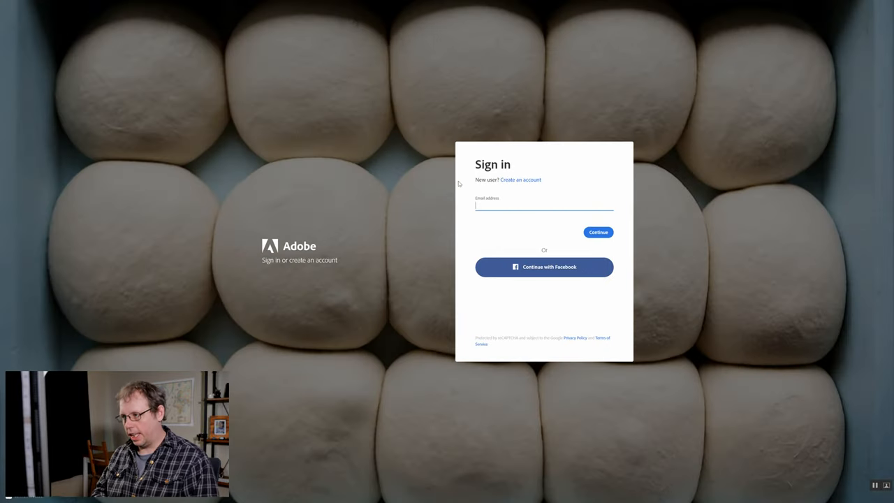
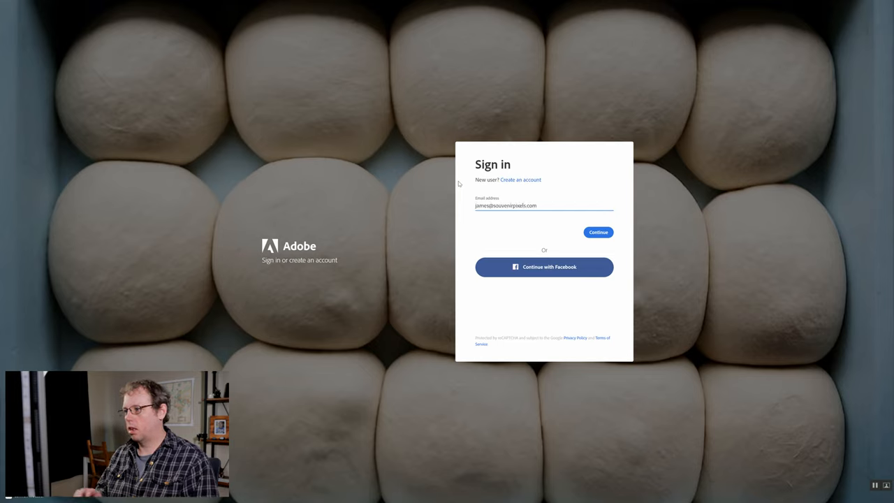
click(598, 232)
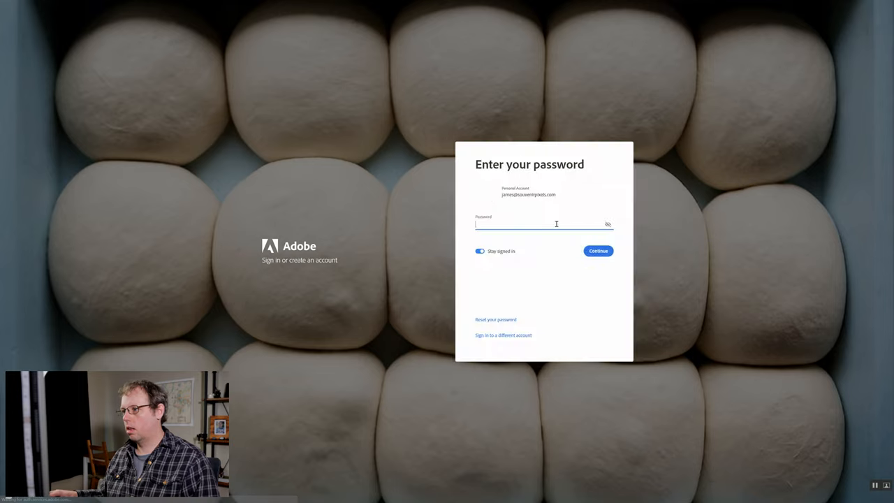
click(597, 250)
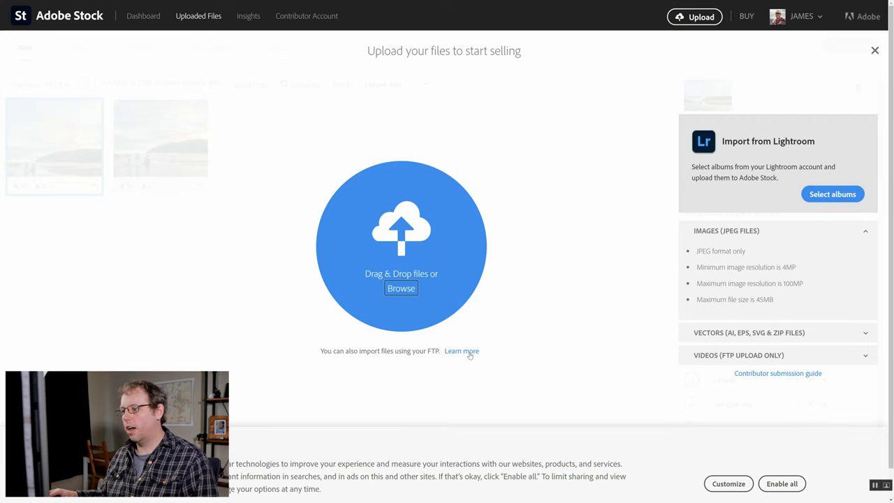
Read Adobe's FTP import details and connect Adobe Stock with its FTP ID and password
click(461, 351)
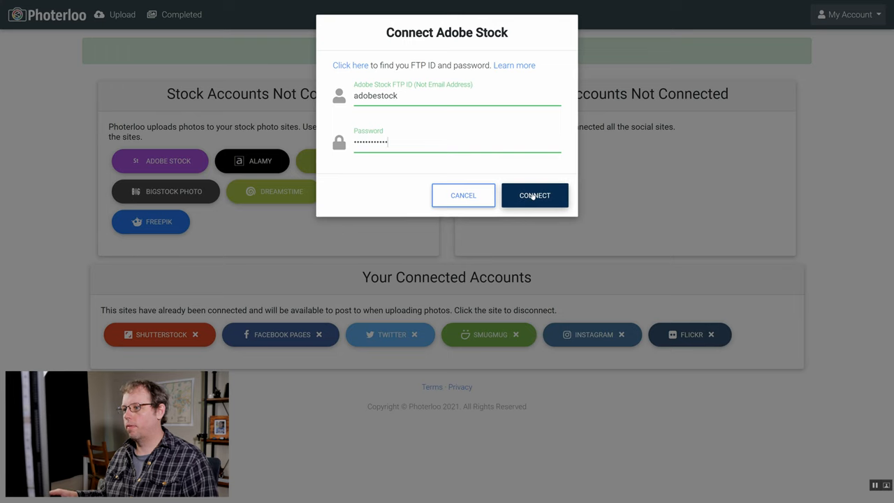
click(535, 194)
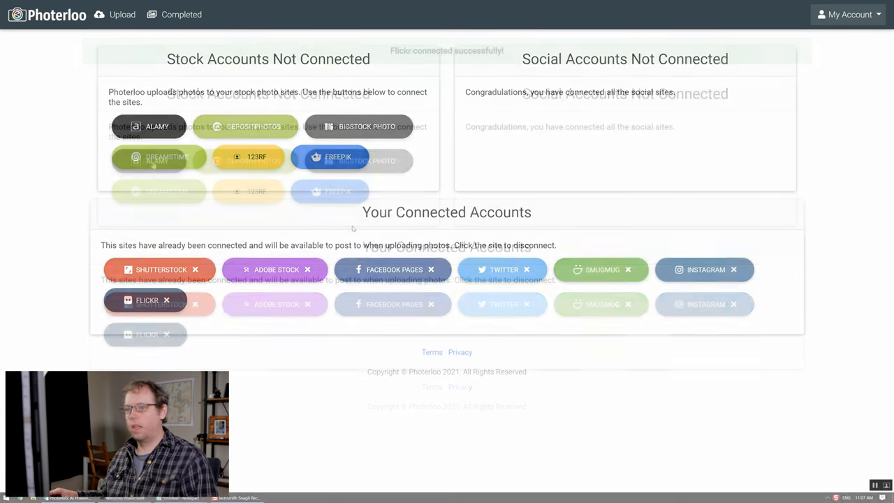
click(148, 126)
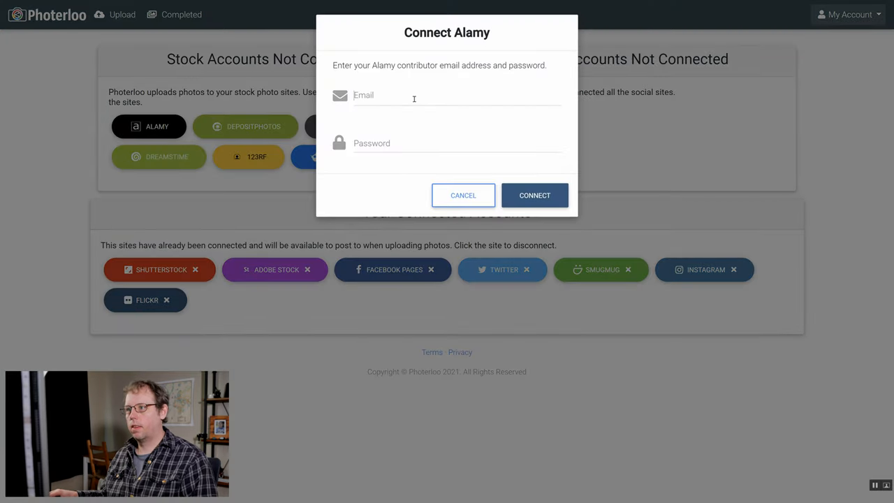
Connect the Alamy account using the email alamy@… in Photerloo
click(458, 96)
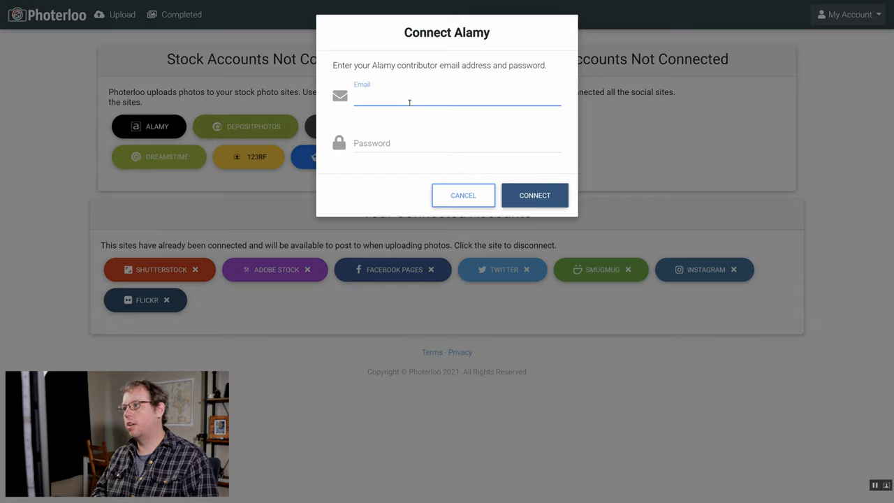
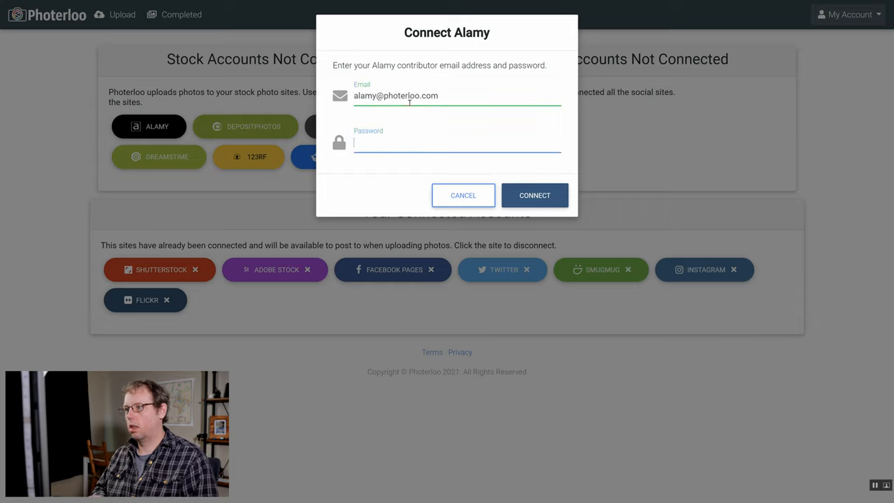
click(534, 195)
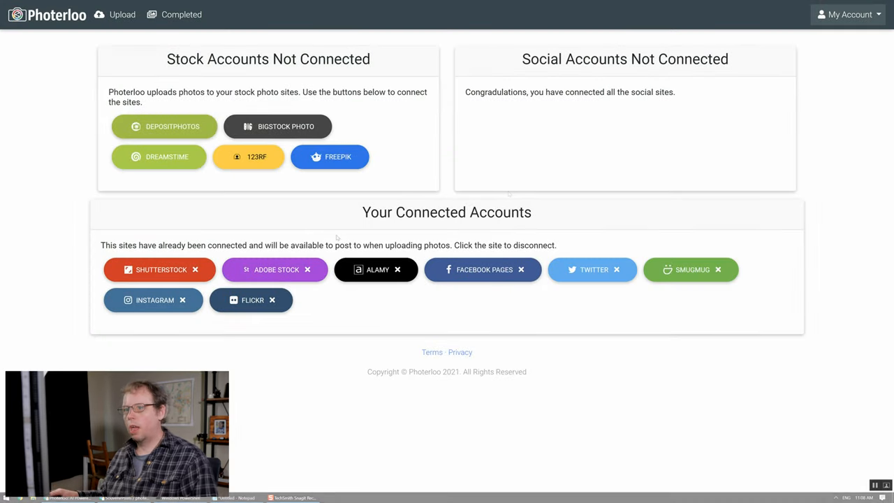
click(164, 126)
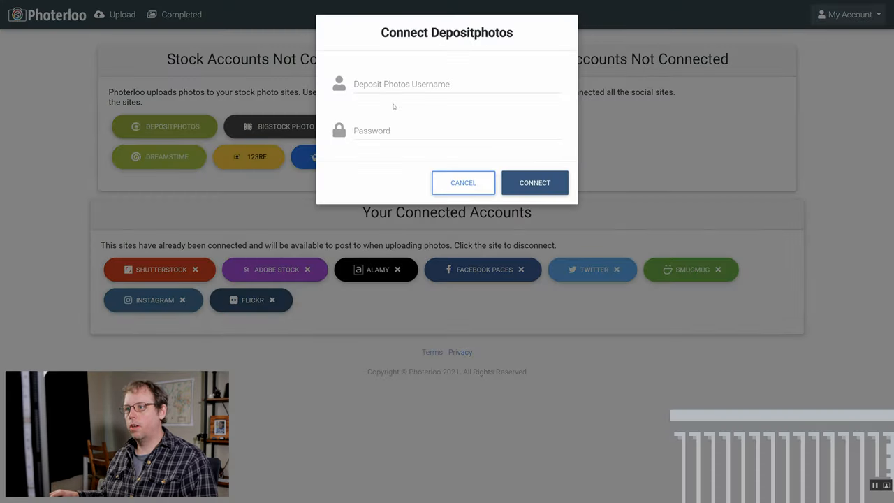
Enter the Depositphotos username 'deposit…' and password, and connect Depositphotos
click(458, 84)
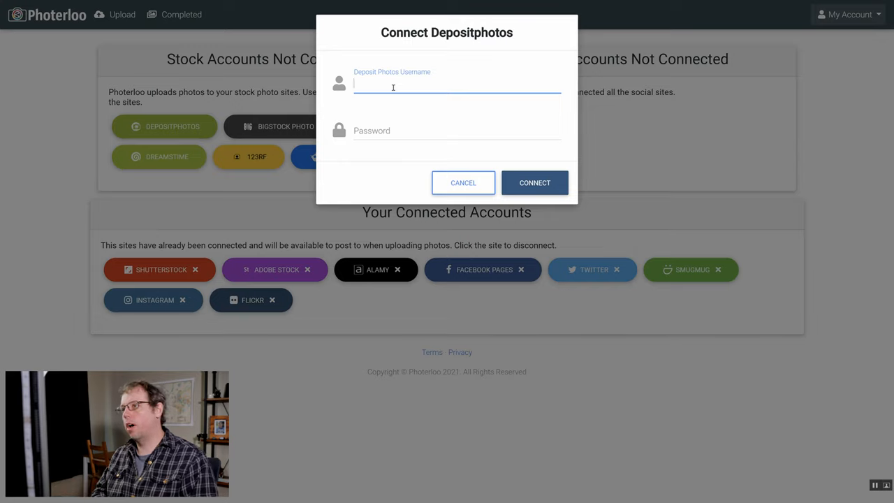
text(depositphotos)
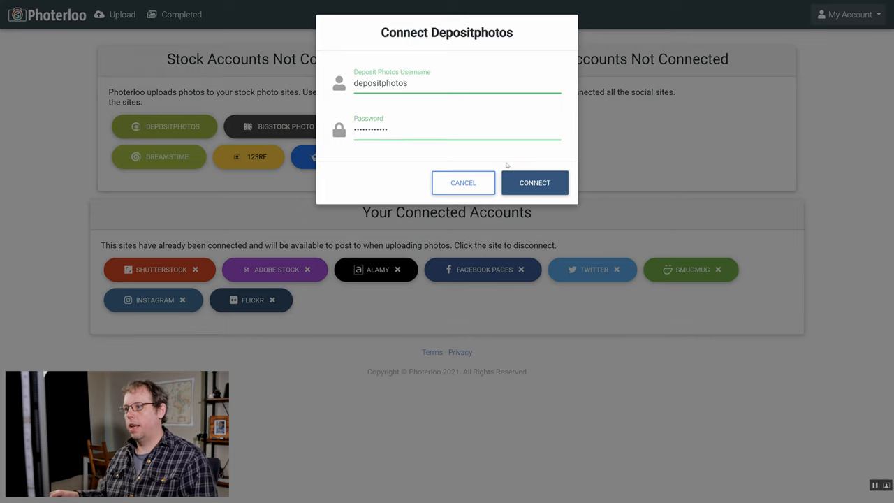
click(534, 182)
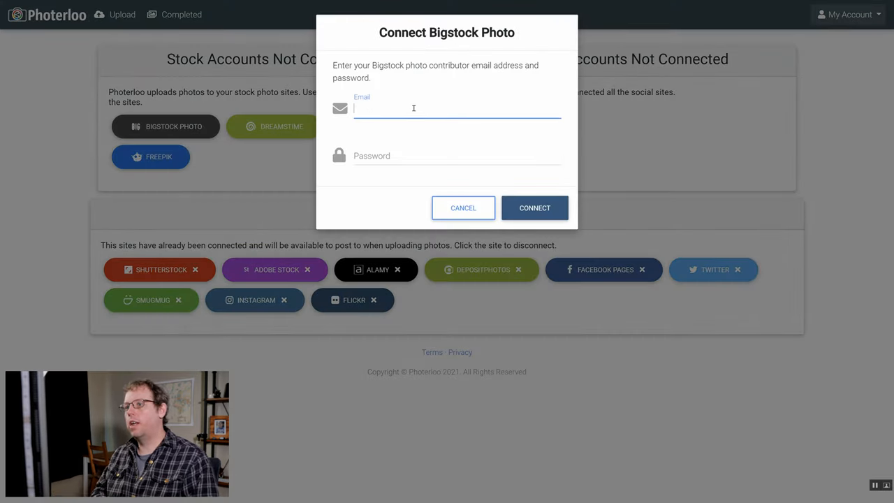
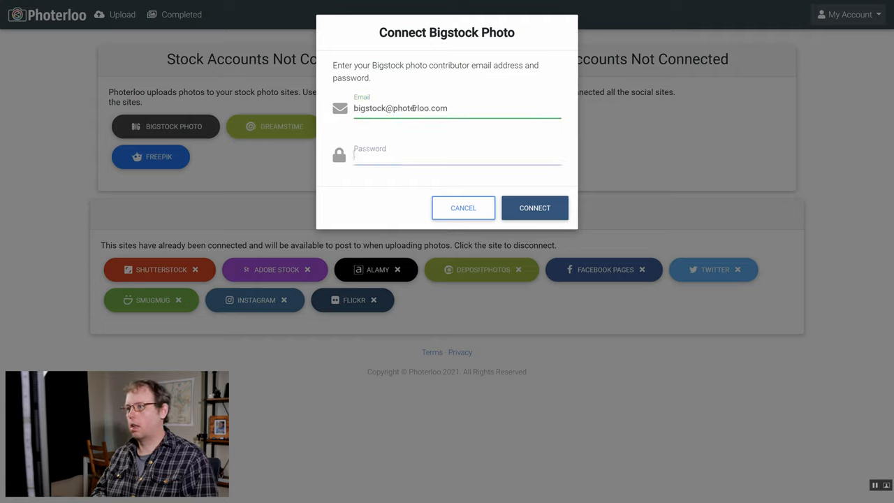
Connect Bigstock Photo with 'bigstock…' credentials, then open Dreamstime's FTP lookup page
click(534, 208)
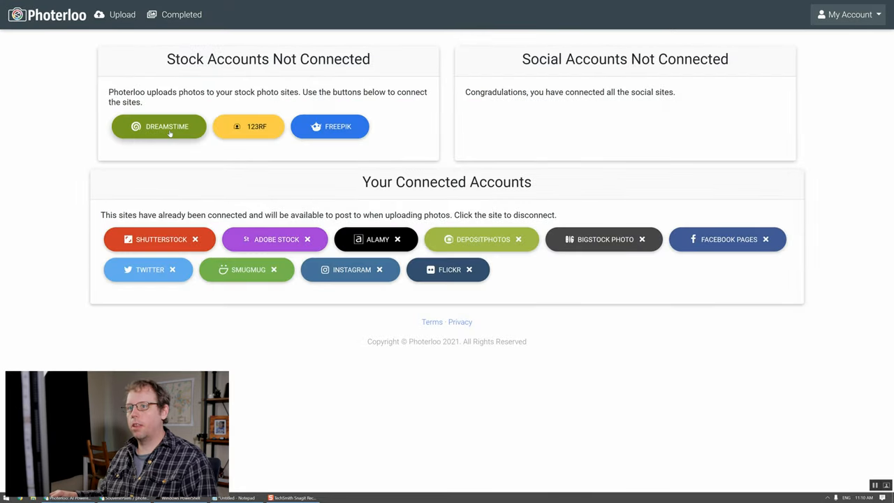
click(159, 126)
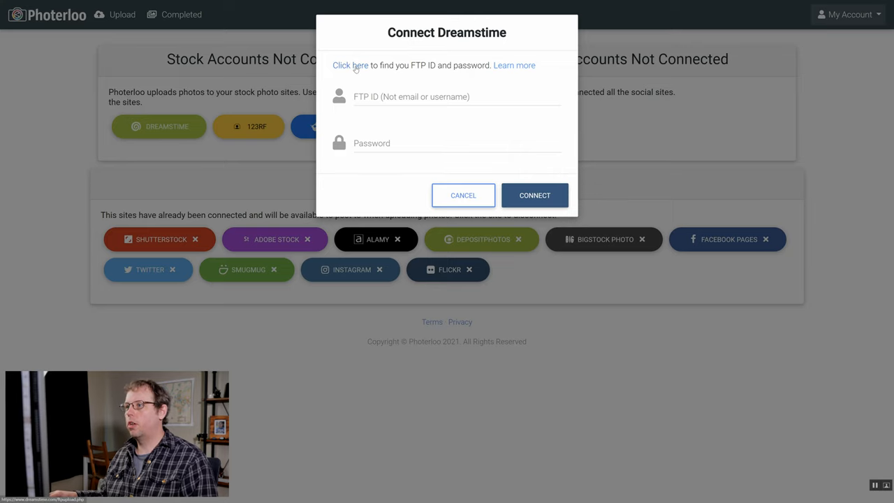
click(350, 64)
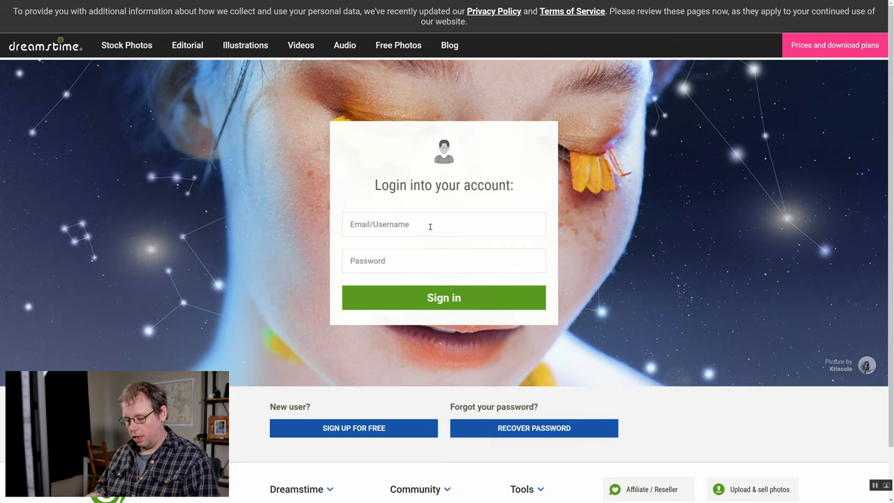
Sign in to Dreamstime as souv…, copy the FTP user ID, and connect Dreamstime
text(souvenirpixels)
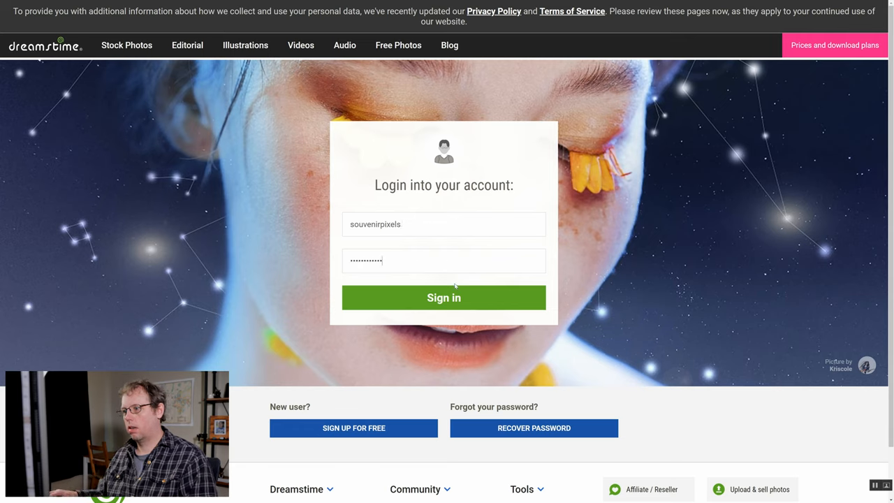
click(443, 297)
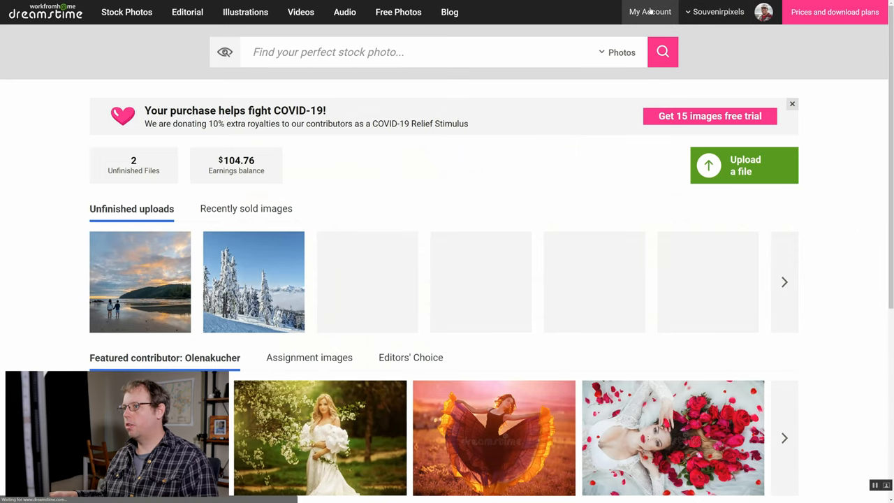
click(744, 166)
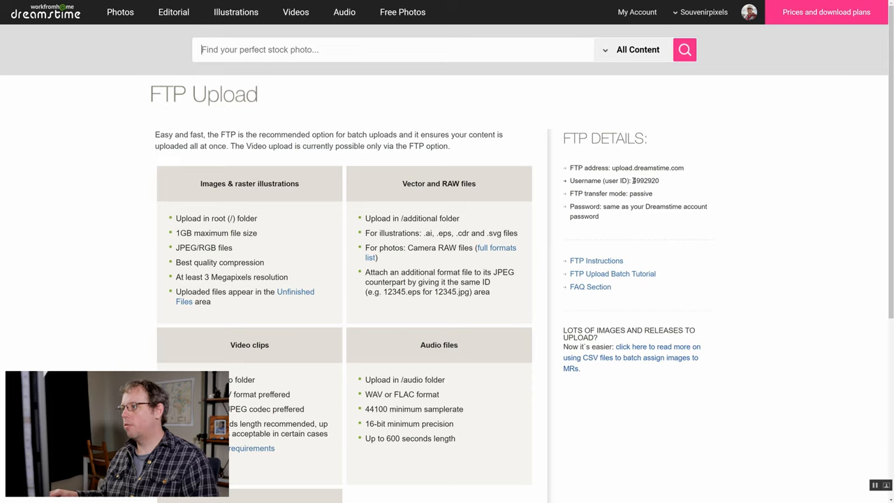
double_click(645, 180)
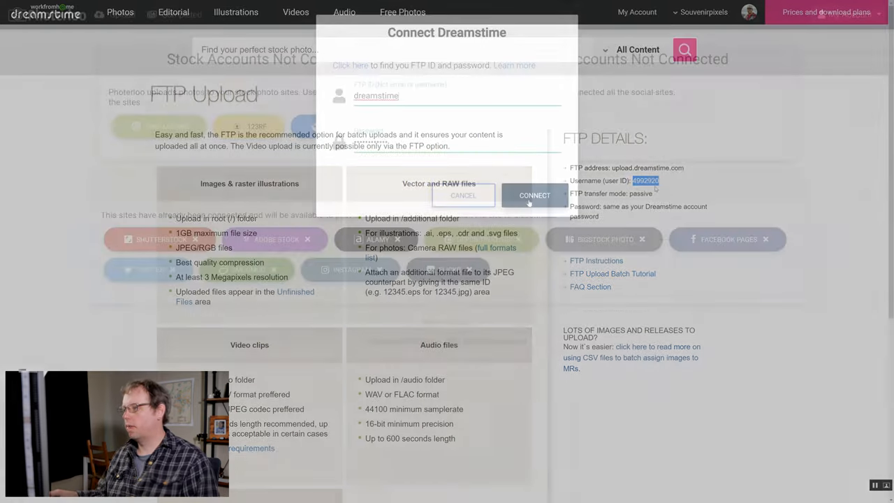
click(534, 195)
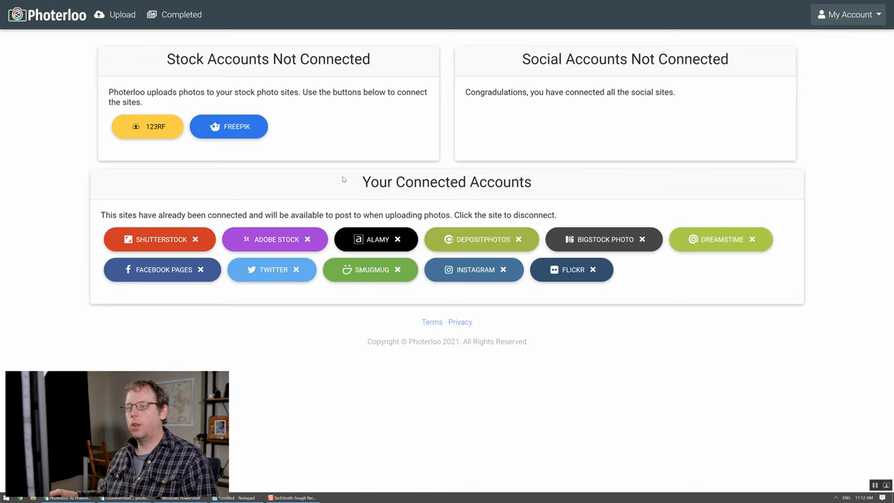
Connect the 123RF account using the '123r…' credentials
click(148, 126)
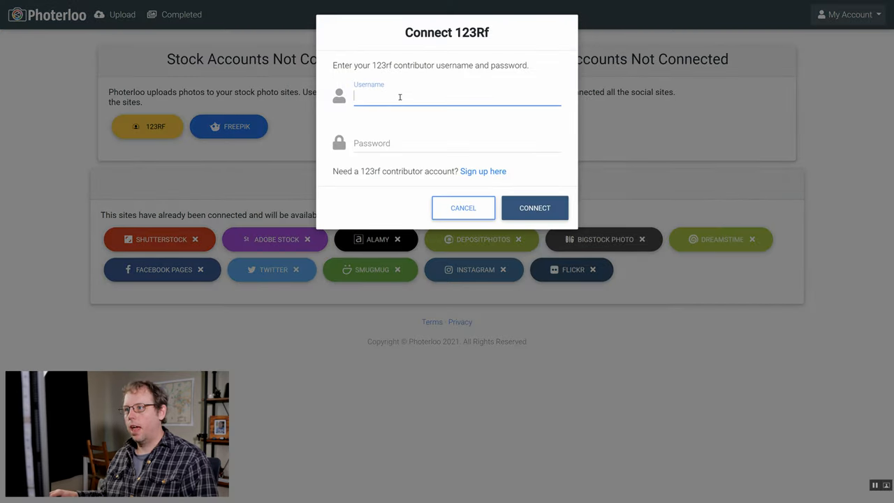
text(123rf)
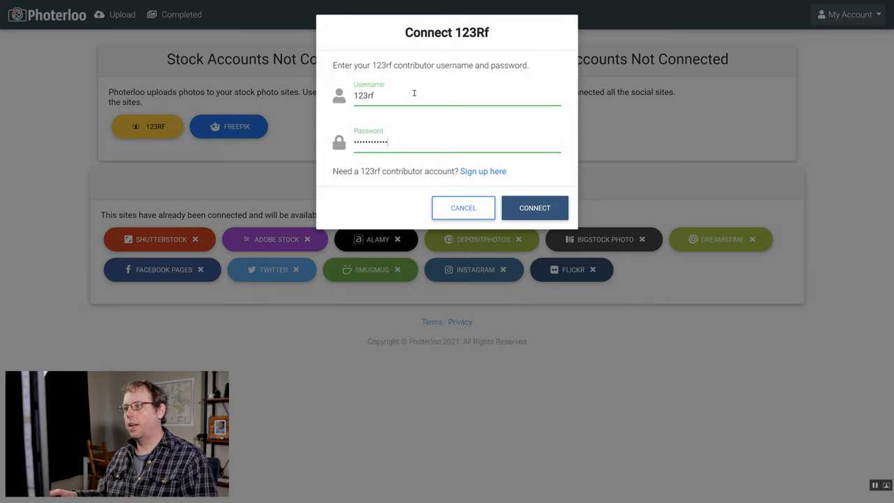
click(534, 208)
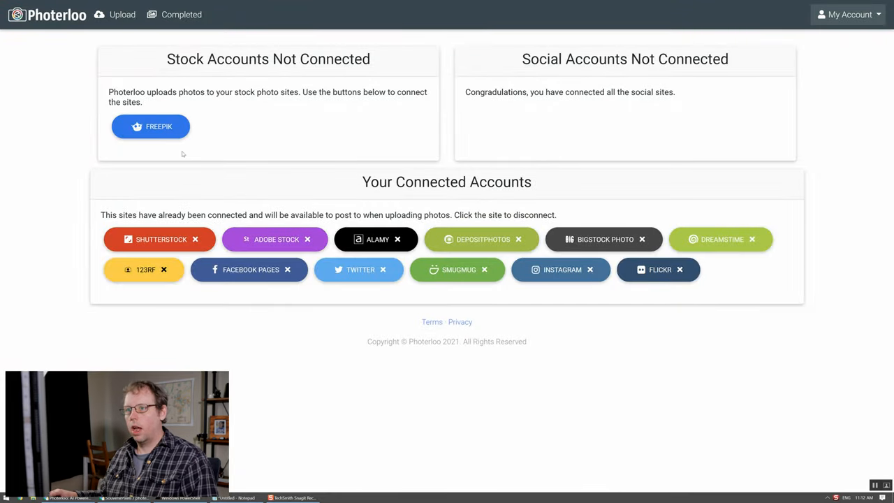
click(150, 126)
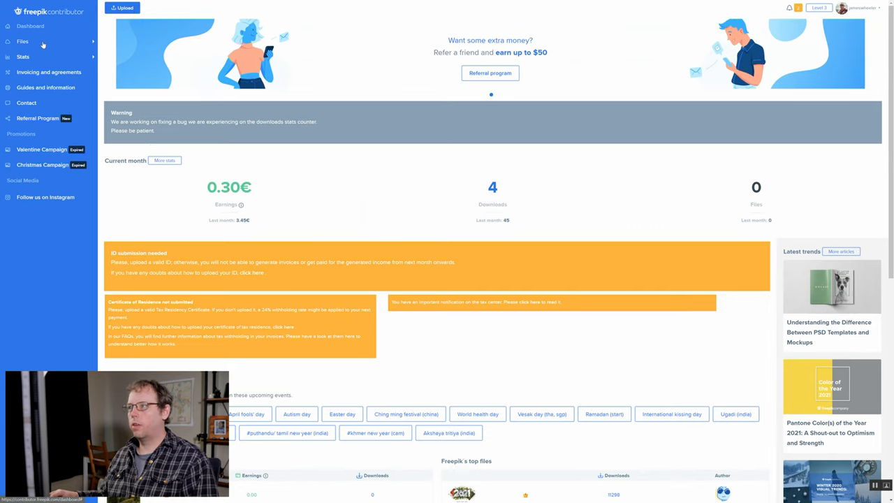
Read the FTP user on Freepik's Files > Upload page and connect Freepik with it
click(22, 41)
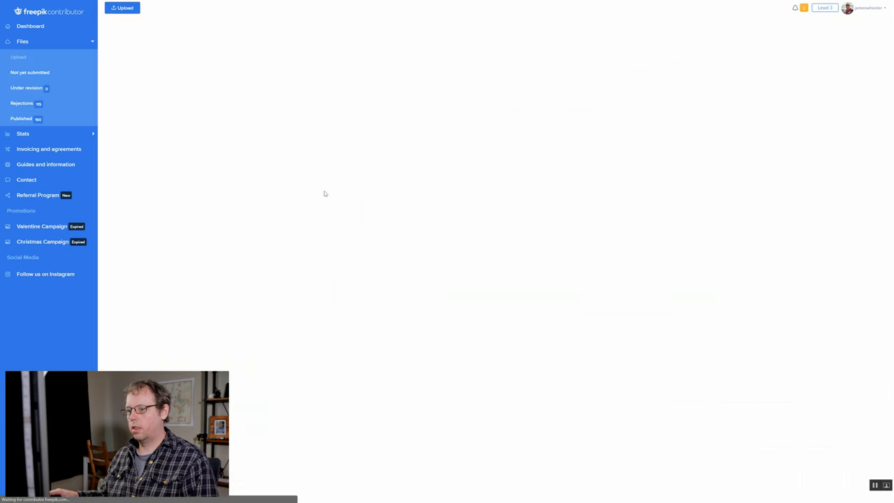
click(122, 7)
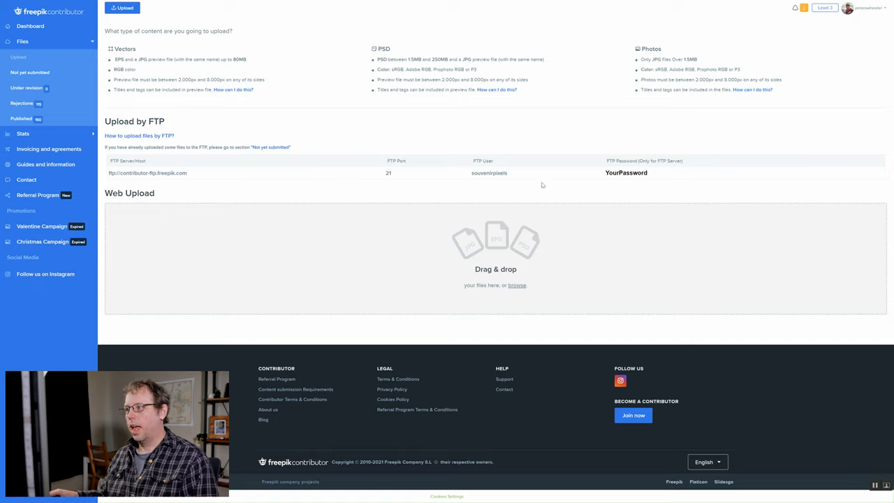
mouse_move(512, 174)
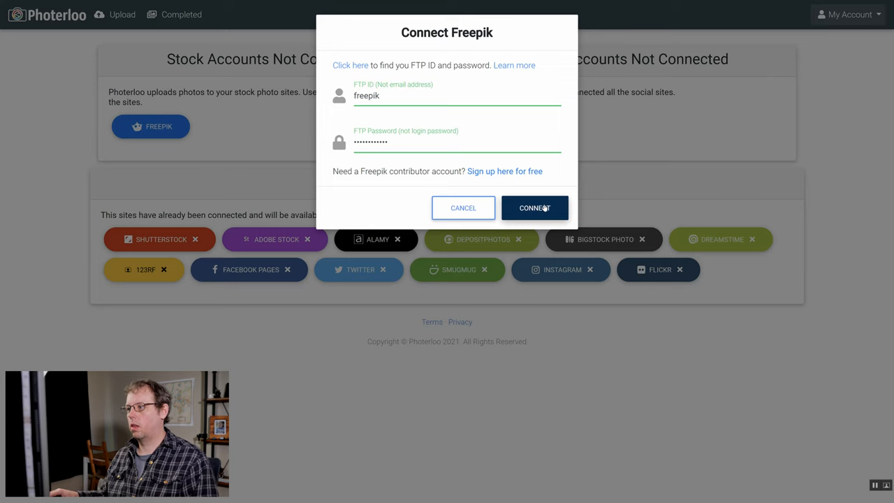
click(534, 207)
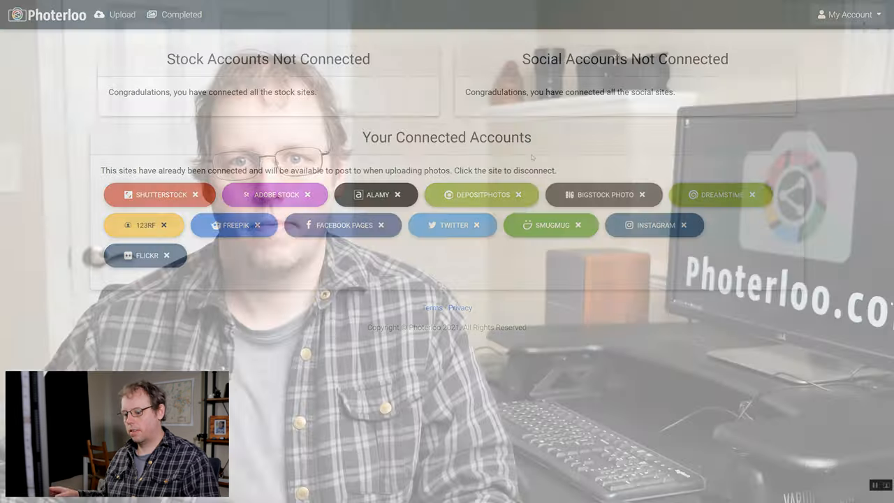
Open the top-right My Account dropdown listing profile, link accounts, help and log out
click(849, 14)
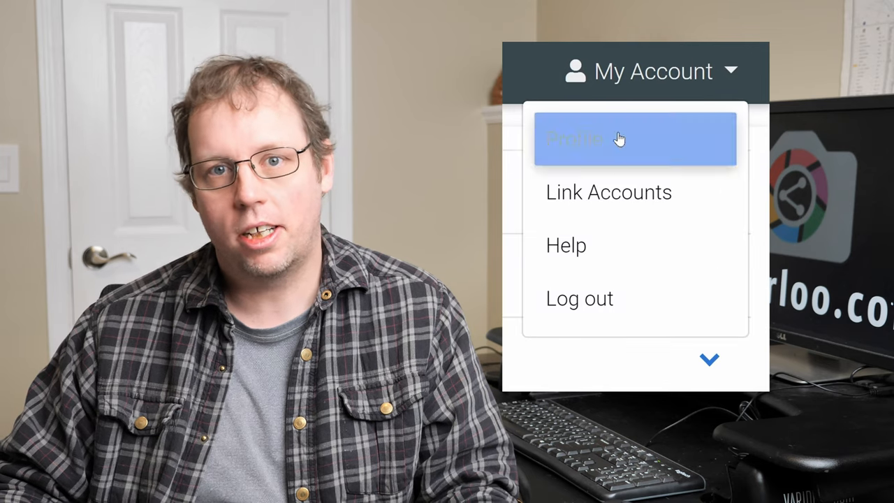